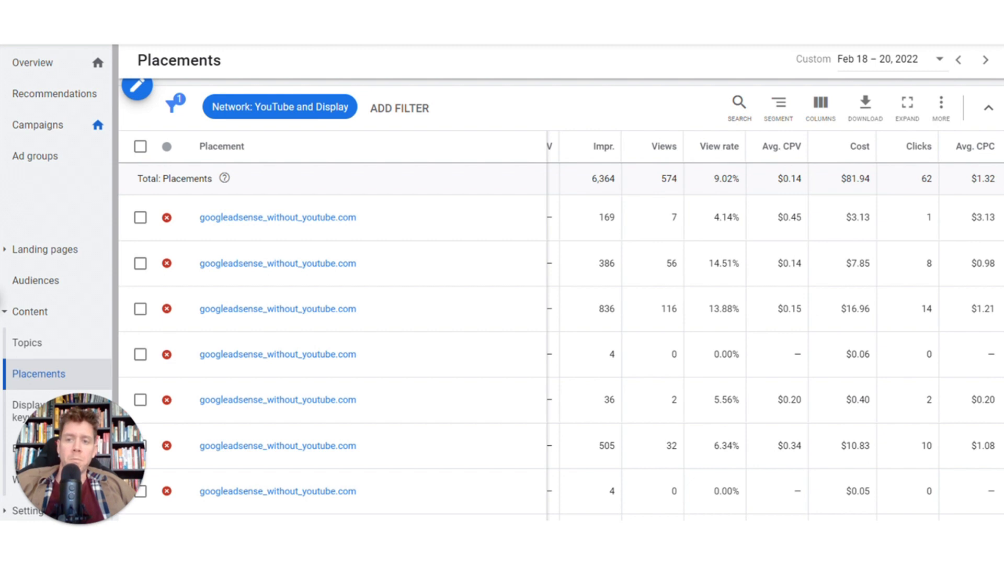
Visit the googleadsense_without_youtube.com placement's website from the Placements table; the site can't be reached.
click(278, 216)
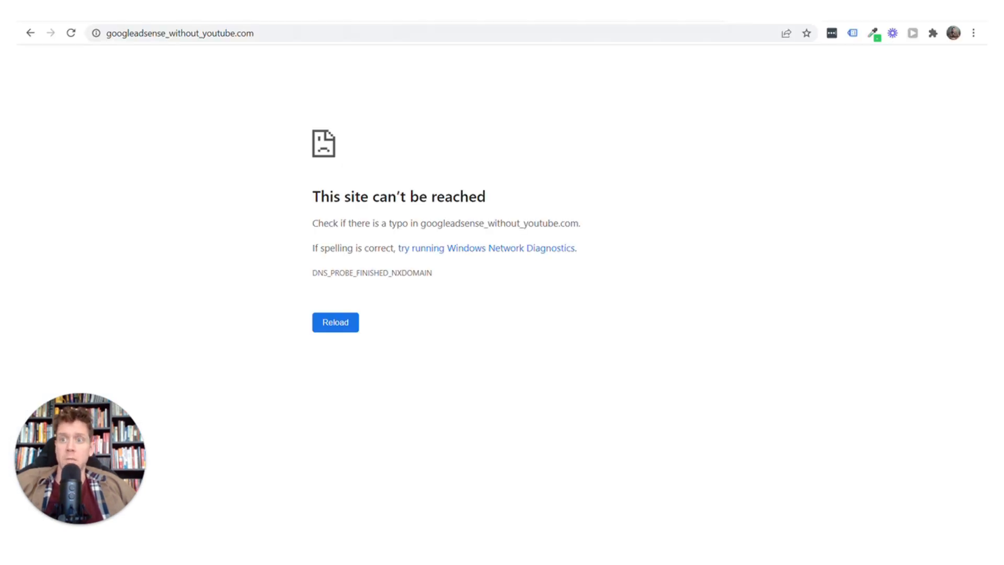